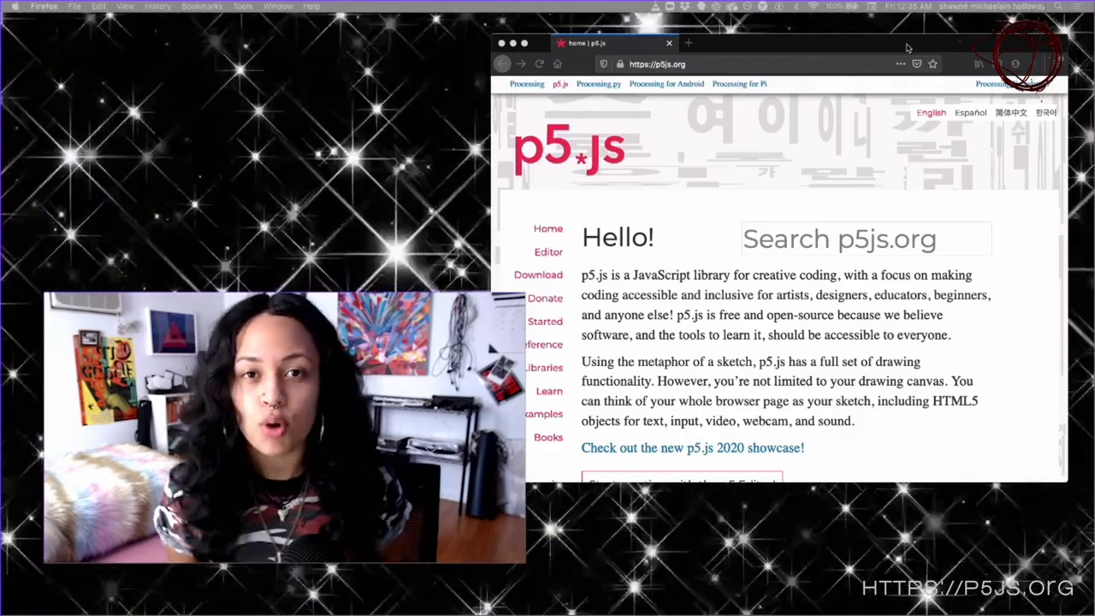
# - Follow the homepage link to the p5.js GitHub repository's Contributors section
pyautogui.click(527, 84)
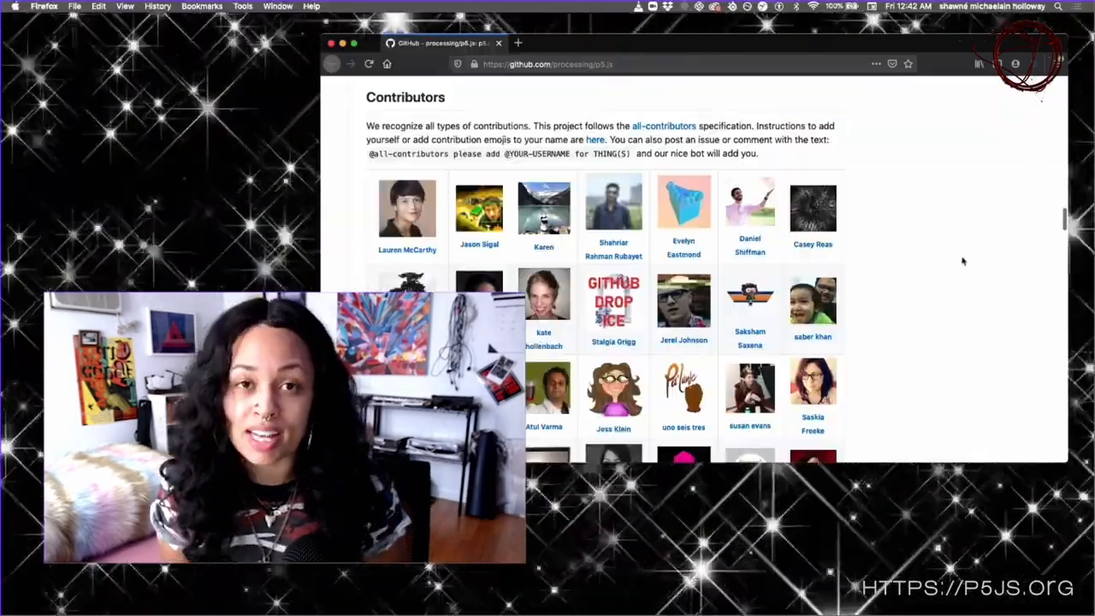
# - Scroll down through the grid of p5.js contributor avatars on the GitHub README
pyautogui.scroll(-3)
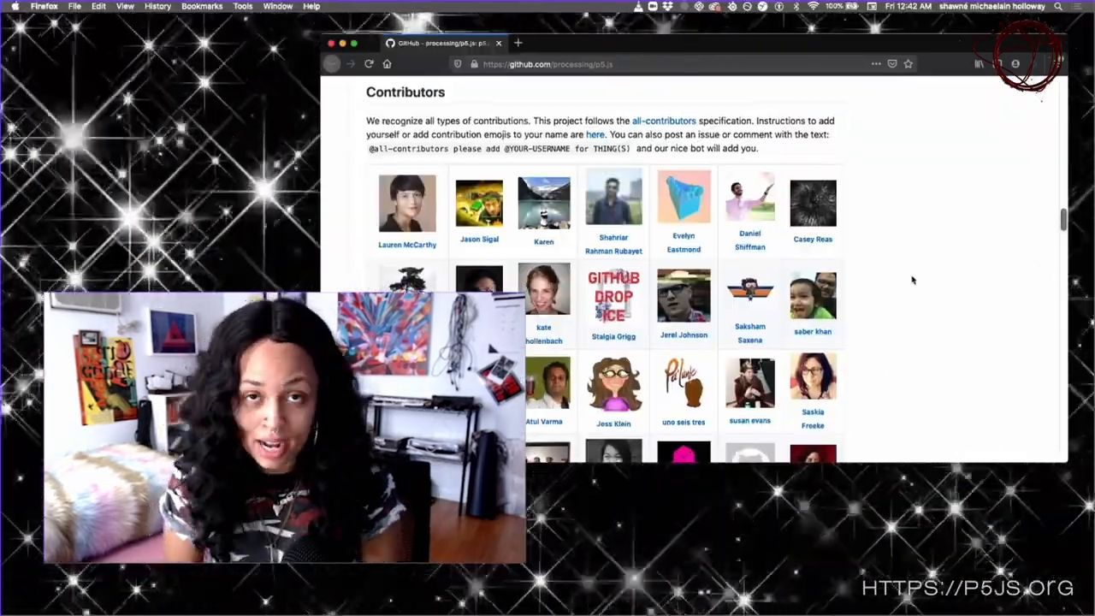
pyautogui.scroll(-3)
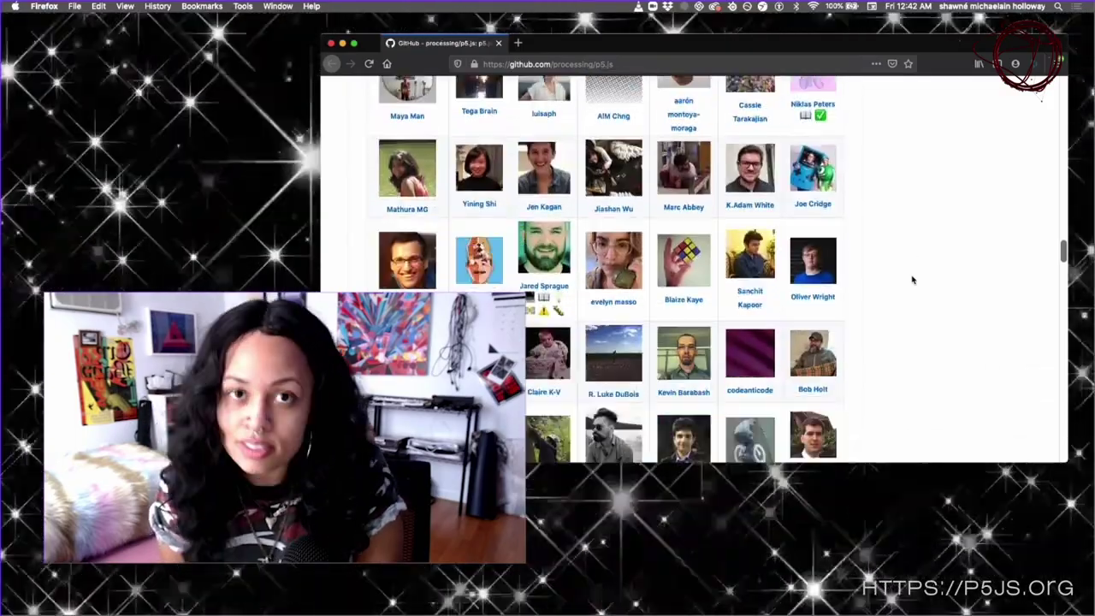
pyautogui.scroll(-3)
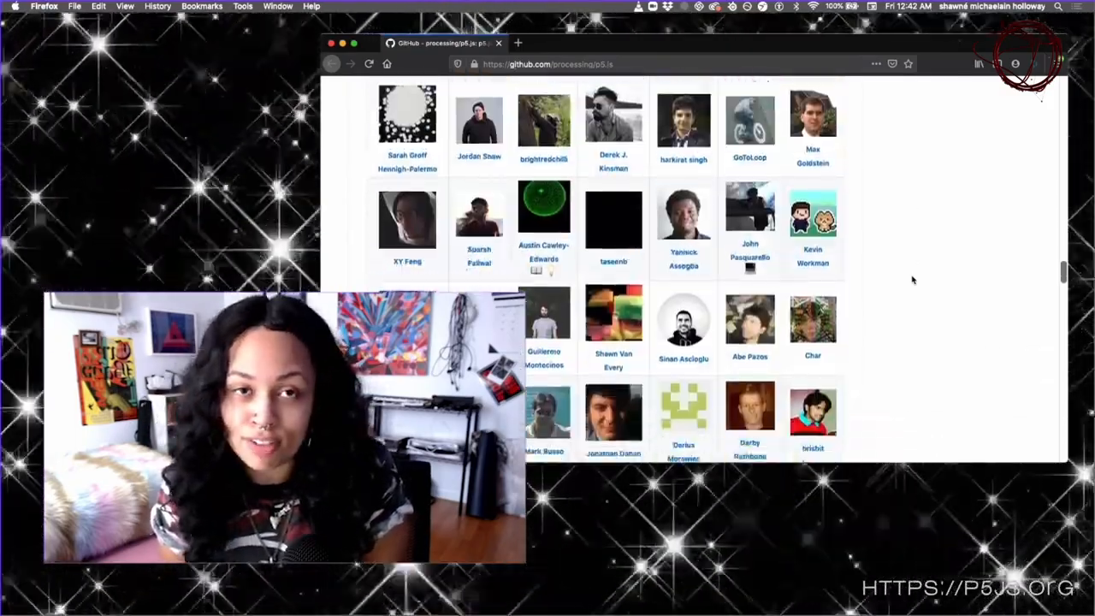
pyautogui.scroll(-3)
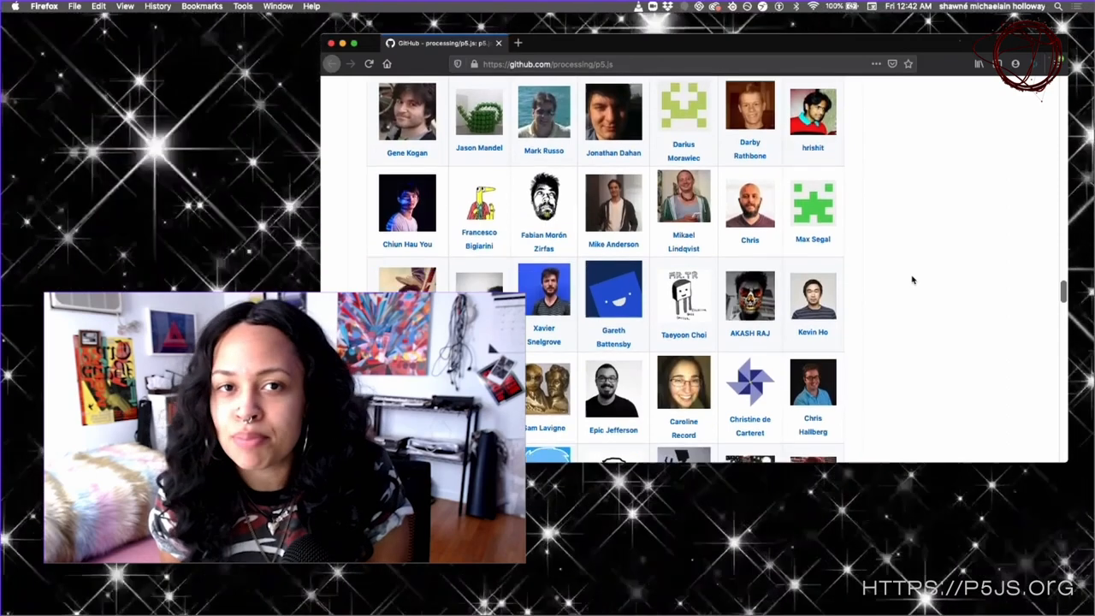
pyautogui.scroll(-3)
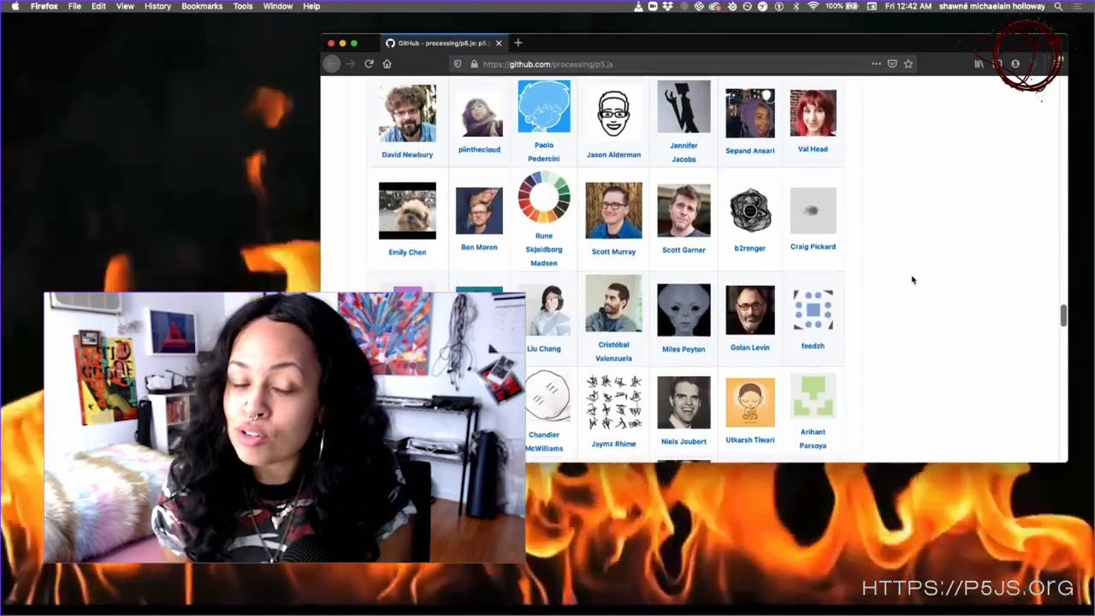
pyautogui.scroll(-3)
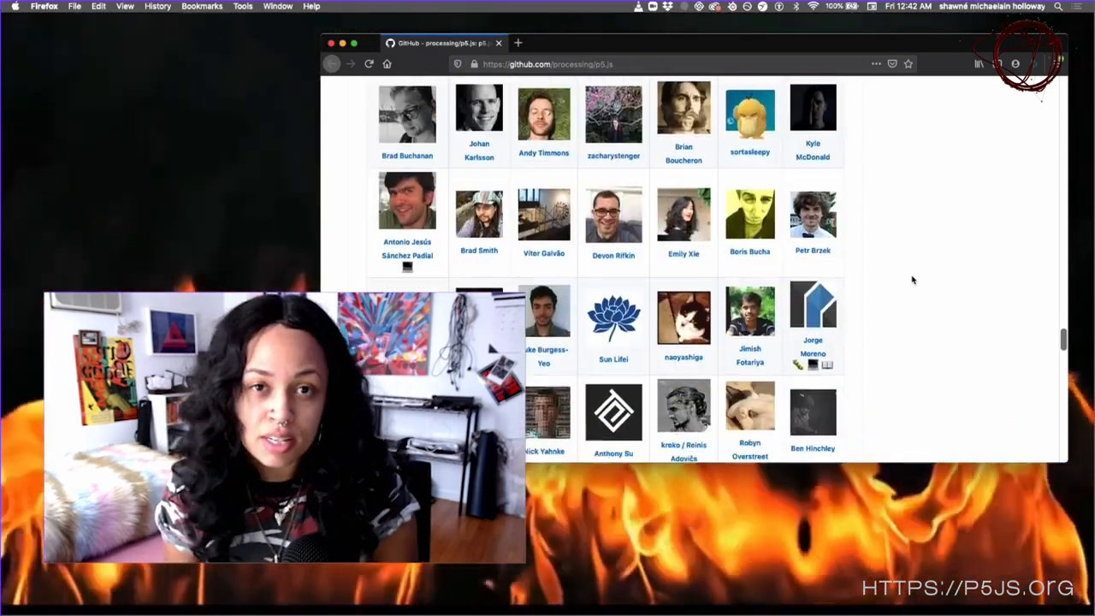
pyautogui.scroll(-3)
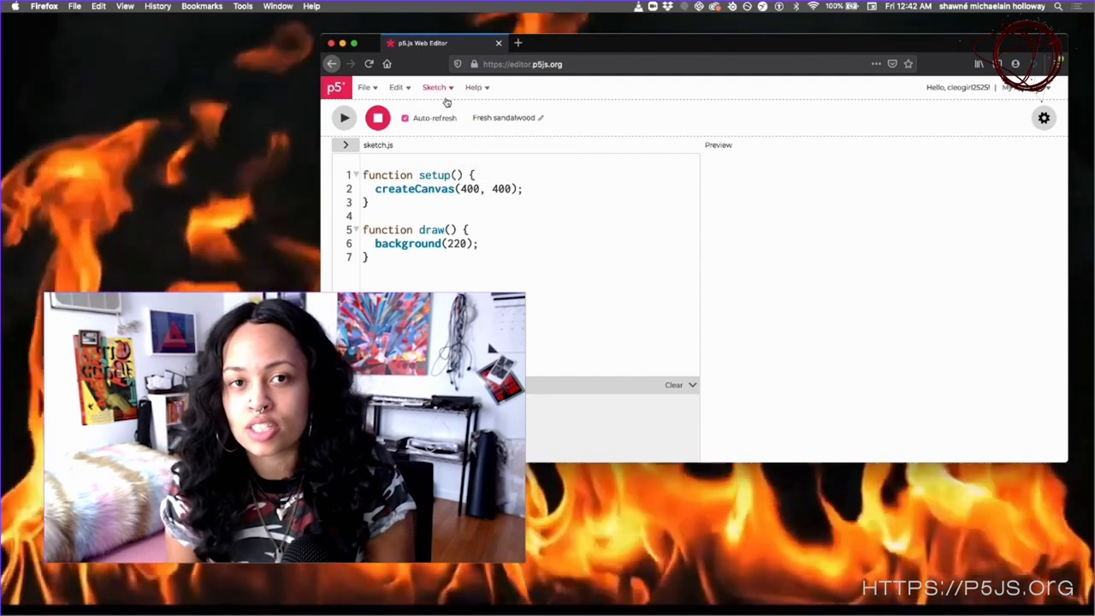
# - Enter 'stroke' in sketch.js, then load the Hello P5: Interactivity example sketch
pyautogui.click(363, 88)
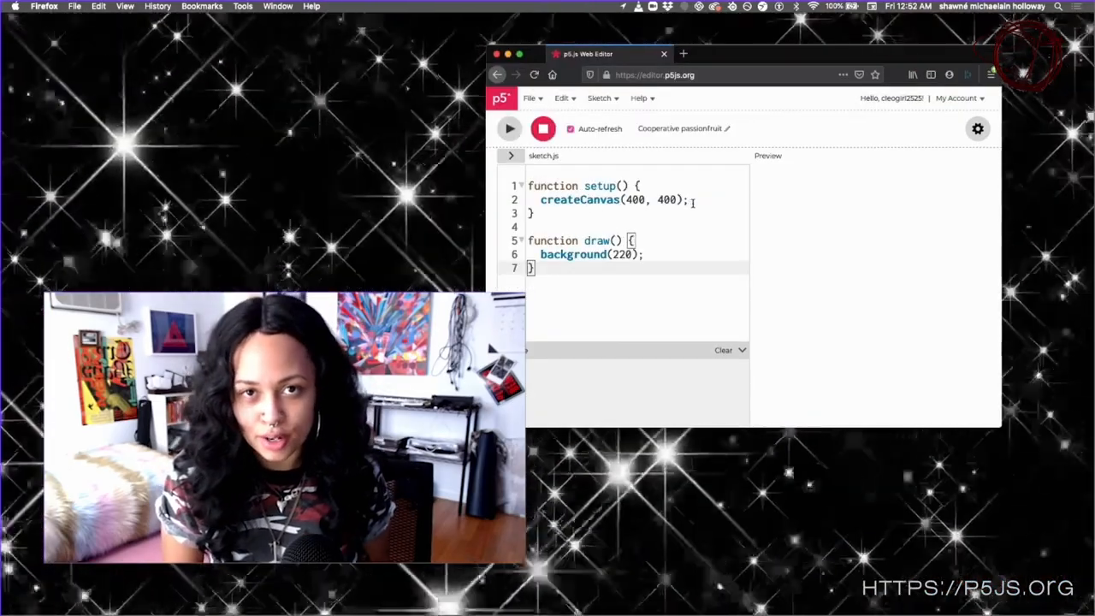
pyautogui.write('stroke')
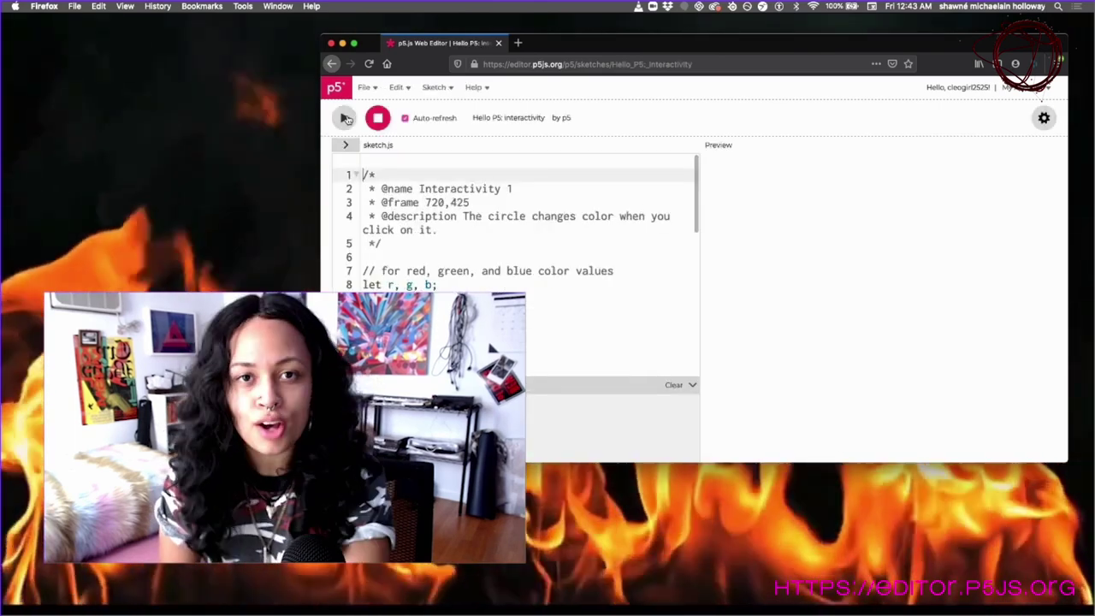
# - Run the Interactivity sketch so the green circle appears in the preview
pyautogui.click(342, 116)
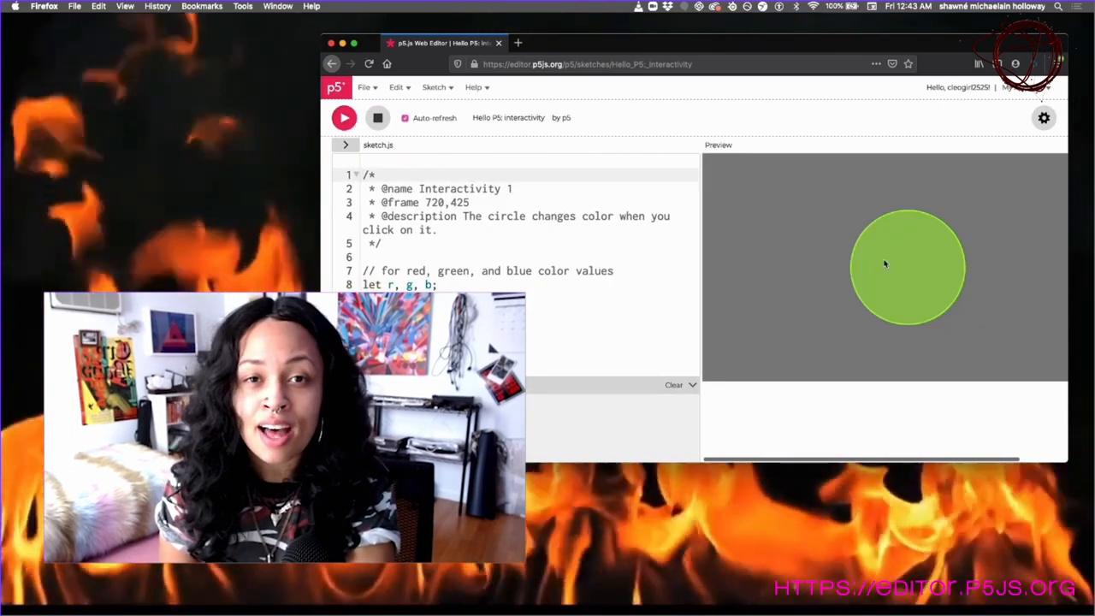
pyautogui.moveTo(881, 260)
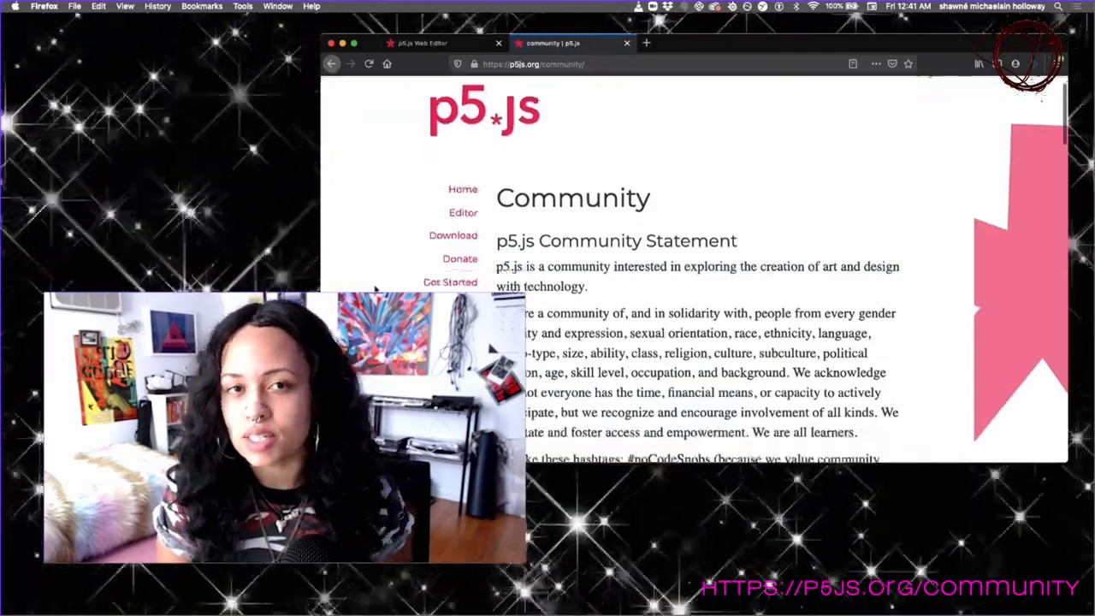
# - Read the Community Statement and select the 'community in solidarity' paragraph
pyautogui.scroll(-3)
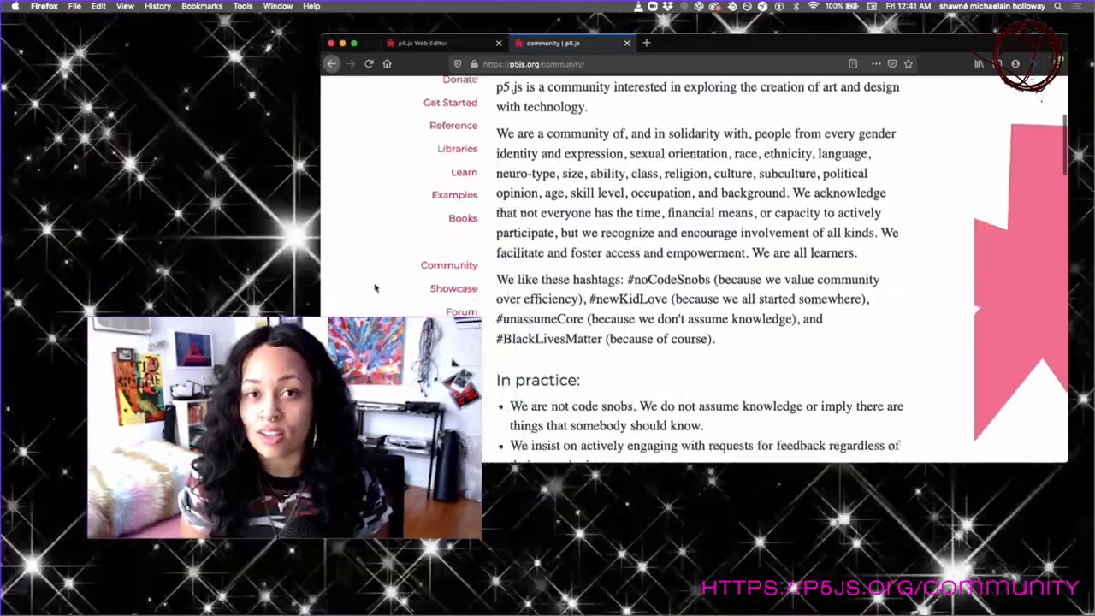
pyautogui.moveTo(496, 339); pyautogui.dragTo(712, 339)
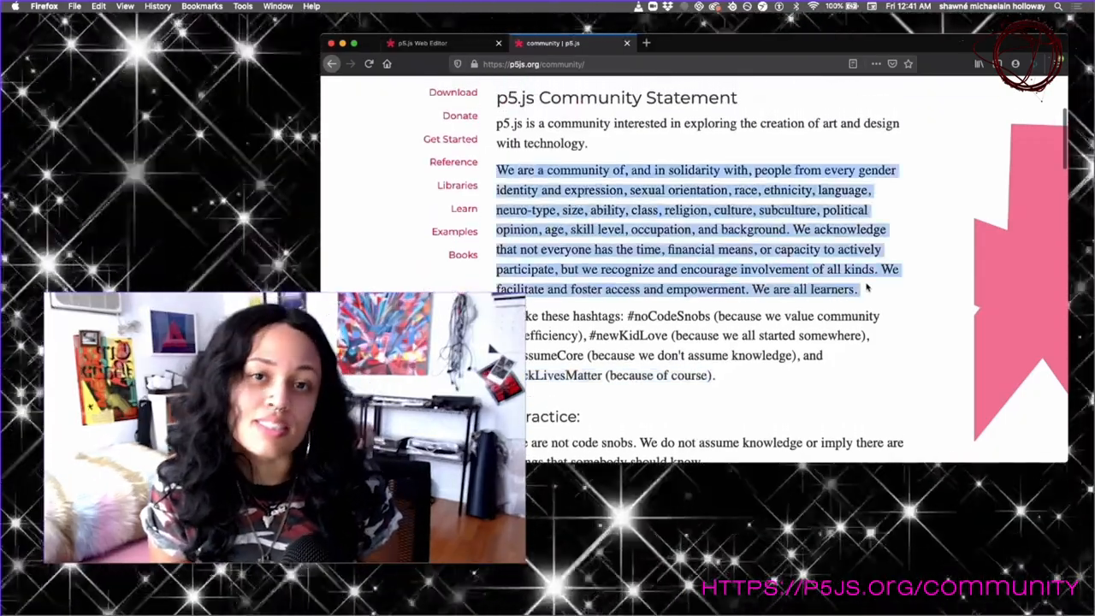
pyautogui.scroll(-3)
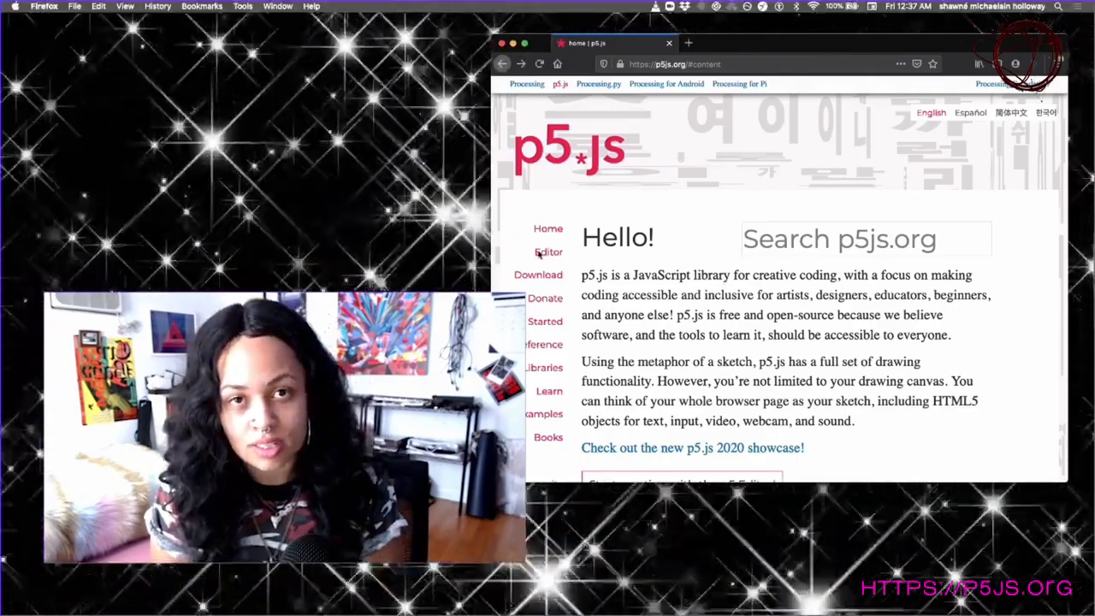
# - Start a fresh default sketch in the p5.js Web Editor from the homepage Editor link
pyautogui.click(547, 251)
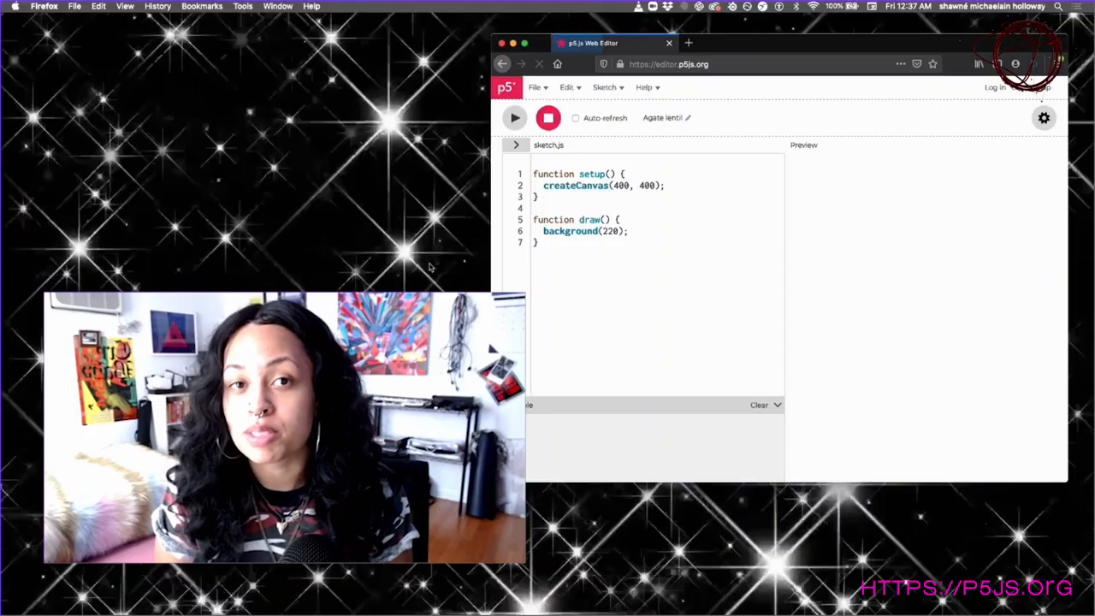